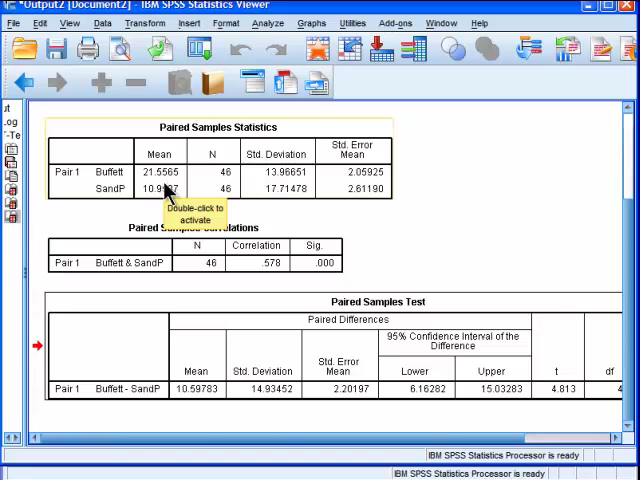
mouse_move(168, 184)
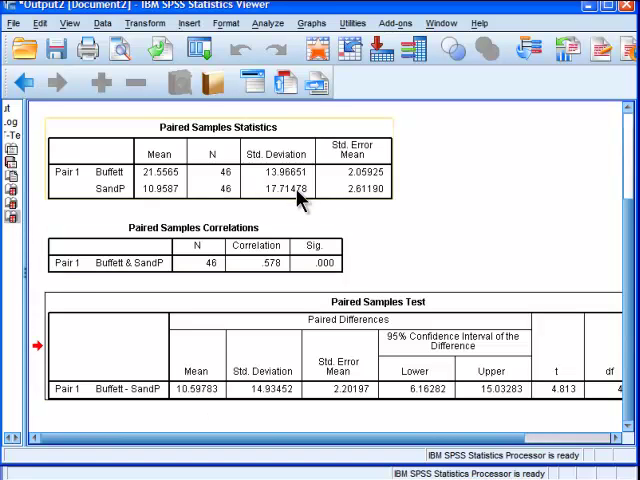
mouse_move(300, 196)
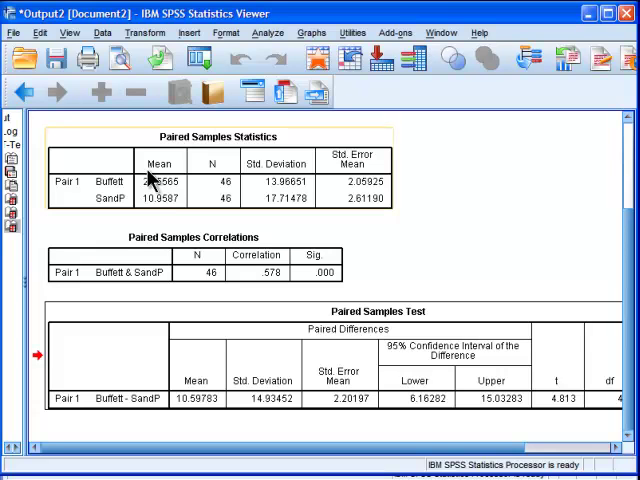
mouse_move(164, 200)
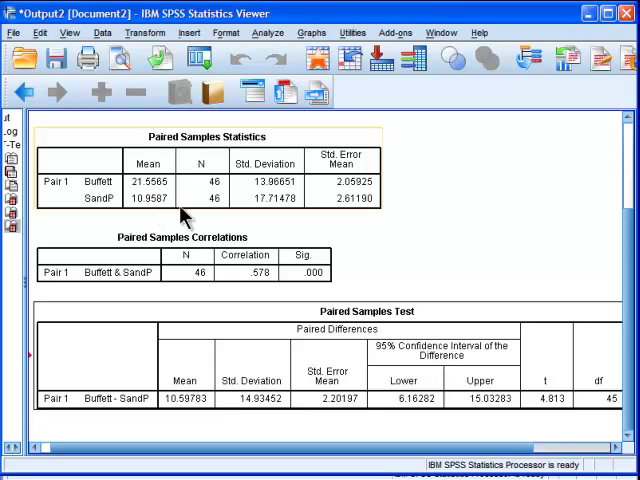
mouse_move(404, 264)
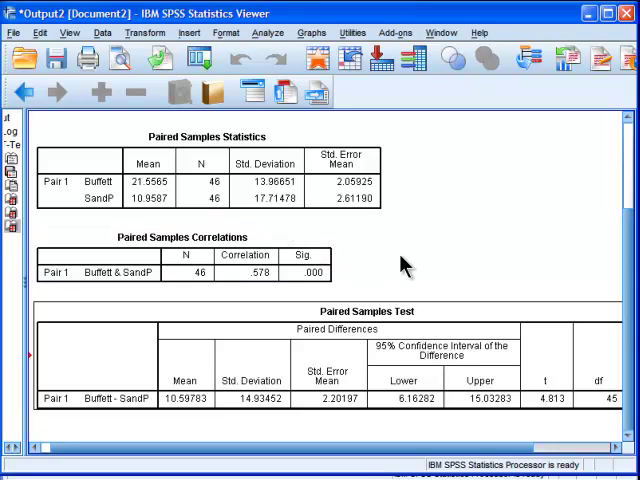
mouse_move(404, 264)
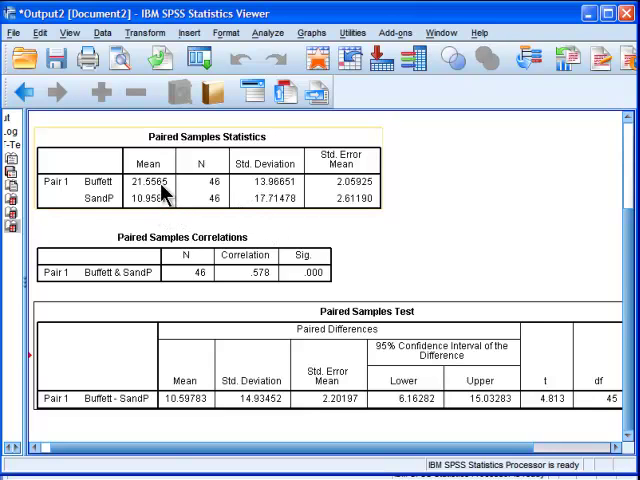
mouse_move(288, 204)
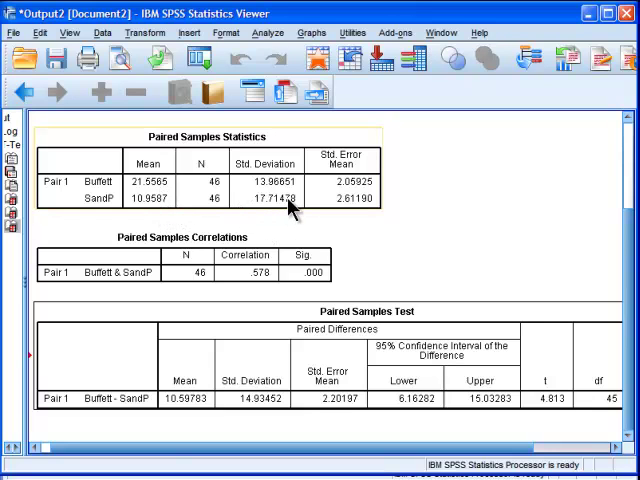
mouse_move(288, 208)
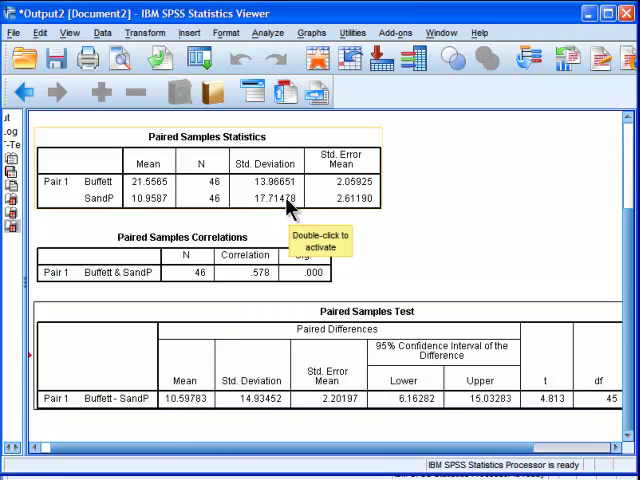
mouse_move(292, 210)
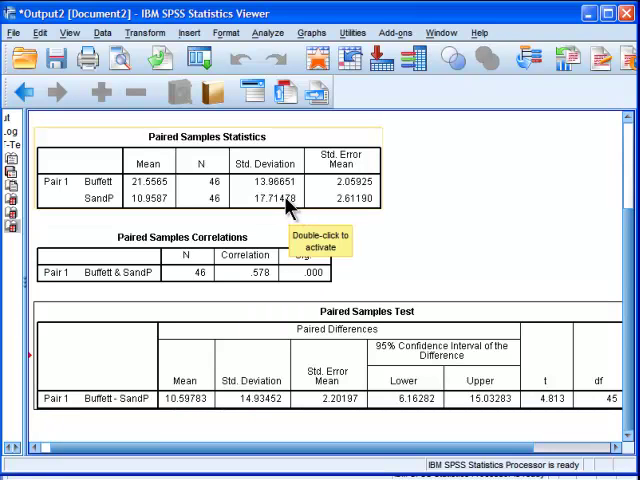